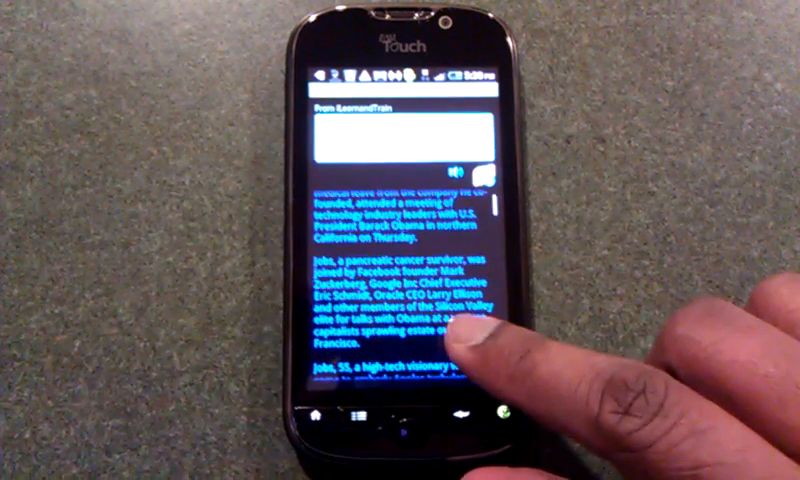
{"action": "scroll", "scroll_direction": "down", "scroll_amount": 3}
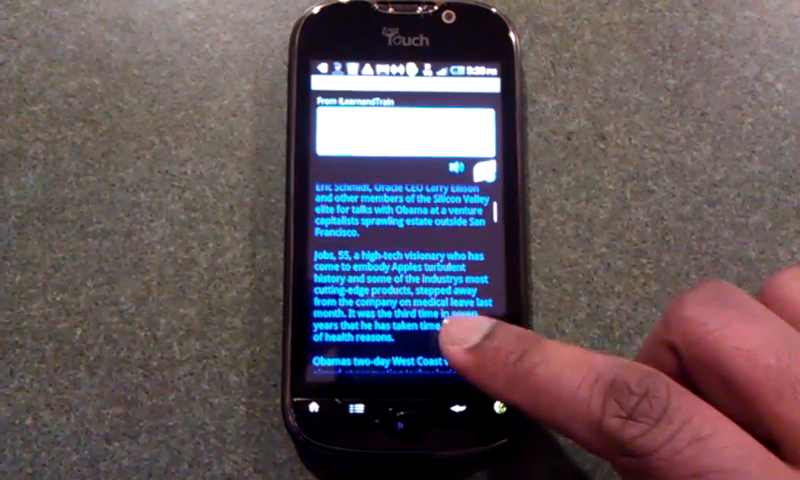
{"action": "scroll", "scroll_direction": "down", "scroll_amount": 3}
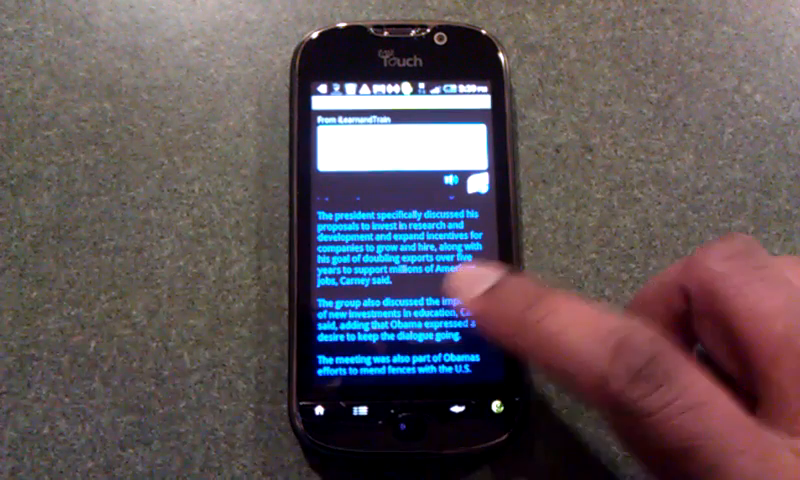
{"action": "scroll", "scroll_direction": "down", "scroll_amount": 3}
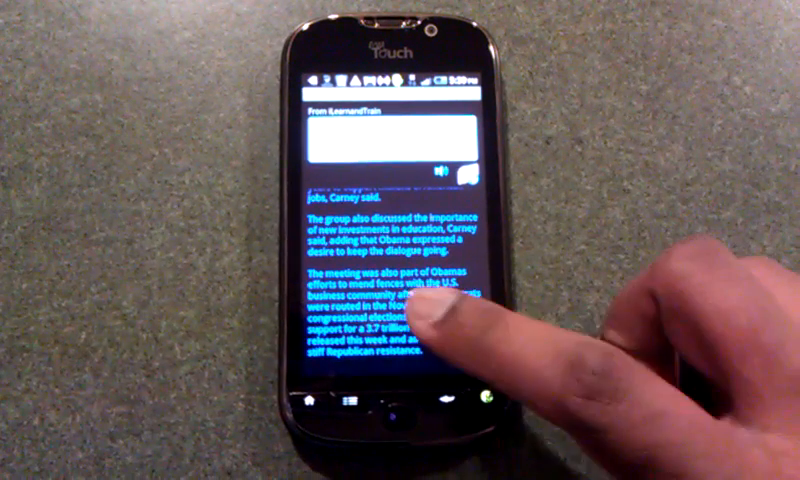
{"action": "scroll", "scroll_direction": "down", "scroll_amount": 3}
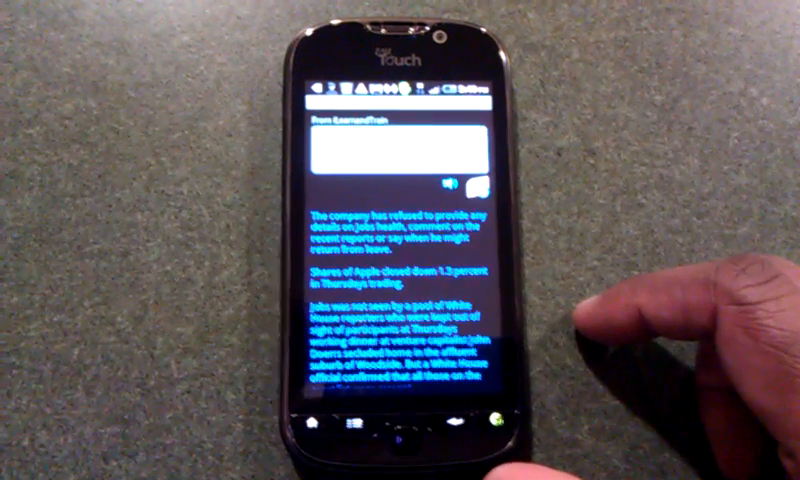
{"action": "scroll", "scroll_direction": "up", "scroll_amount": 3}
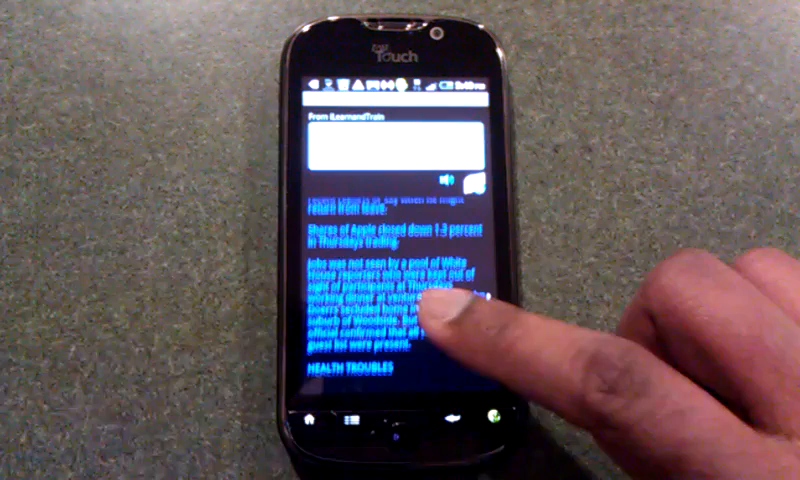